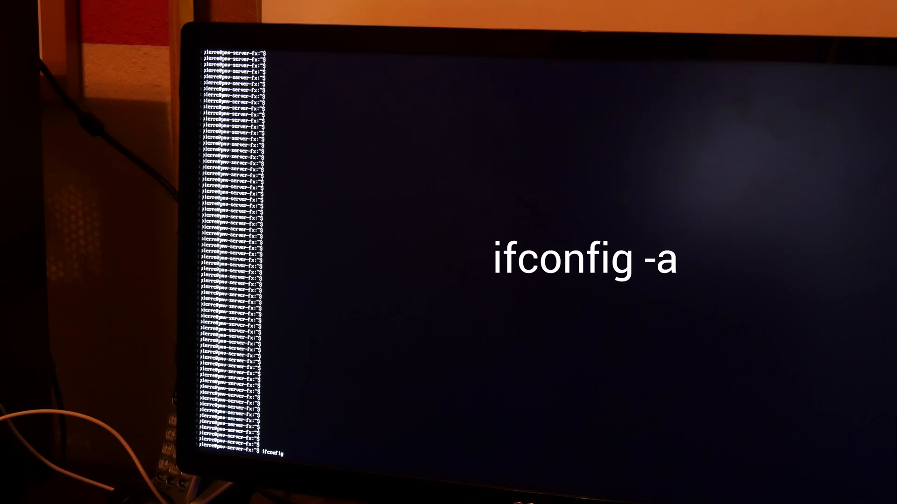
Run ifconfig -a to list all network interfaces with addresses and traffic statistics
key(Return)
text(sudo vi)
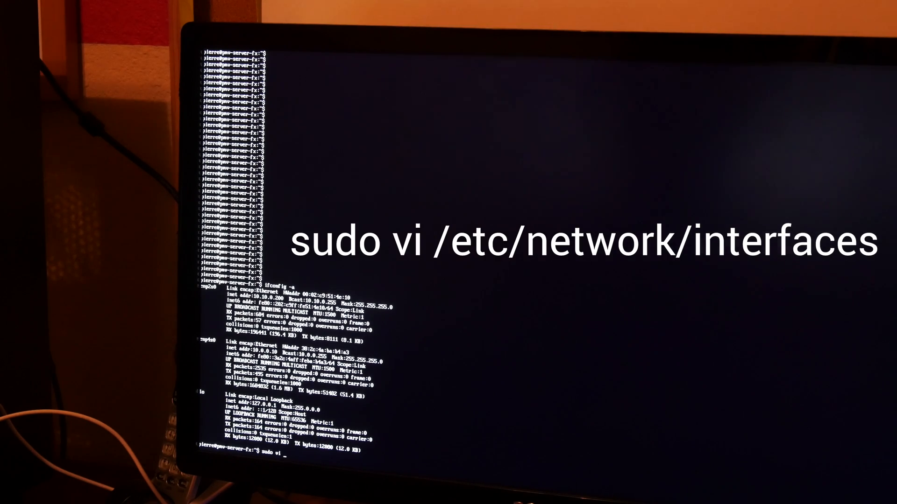
Extend the sudo vi command with the path /etc/networ toward the interfaces file
text(/etc)
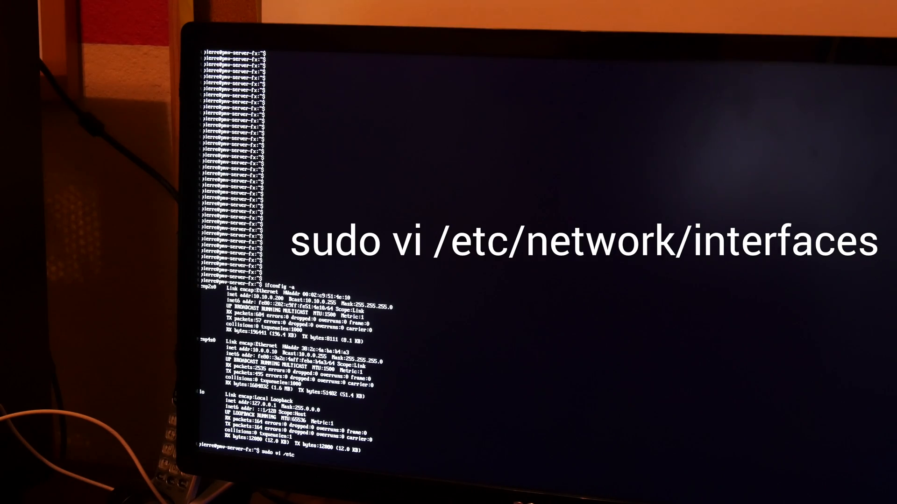
text(/networ)
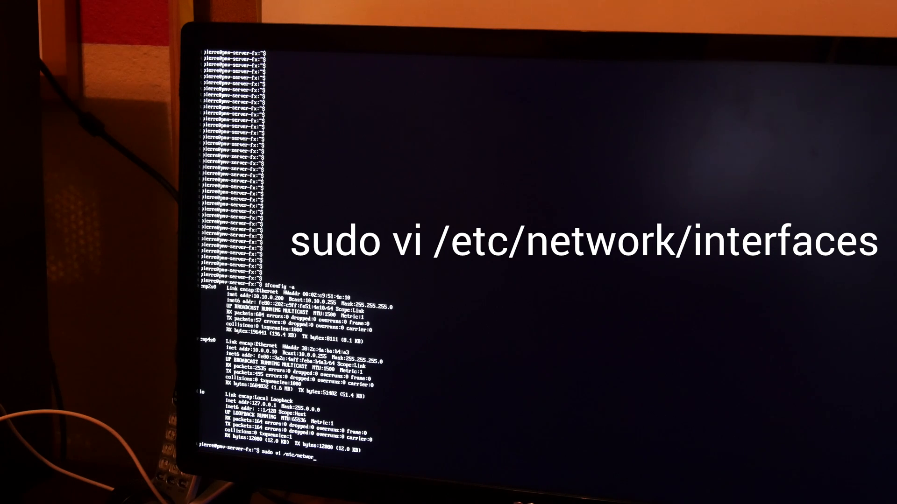